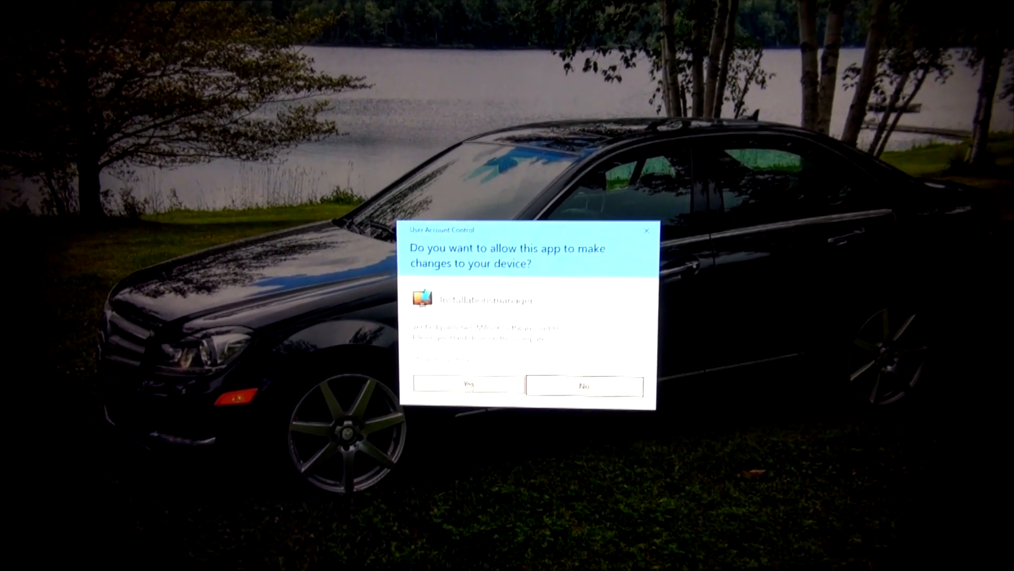
- Allow the MAGIX installer to make changes via the User Account Control prompt
left_click(468, 385)
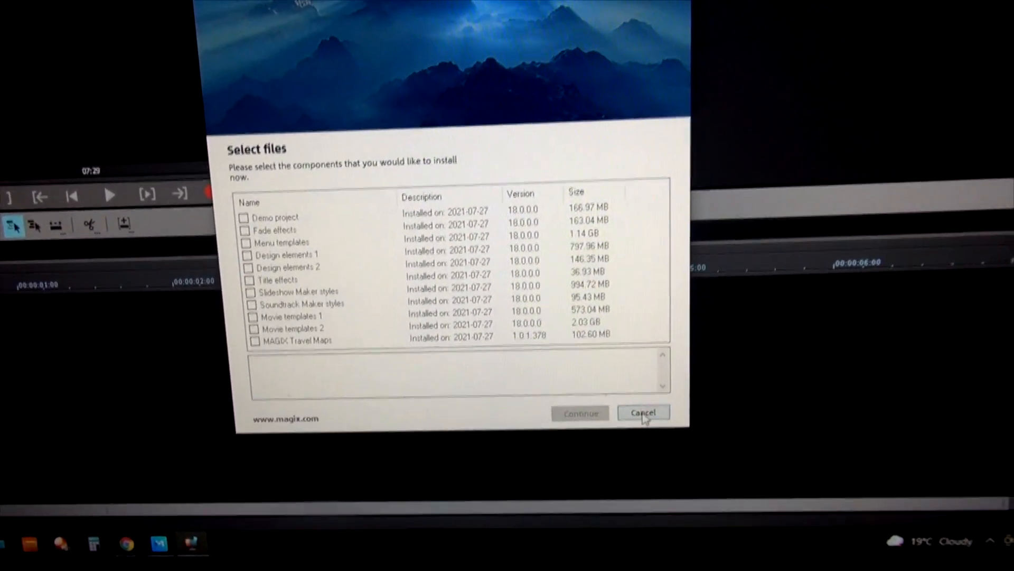
- Cancel the component installer so Movie Studio opens with an empty project
left_click(644, 412)
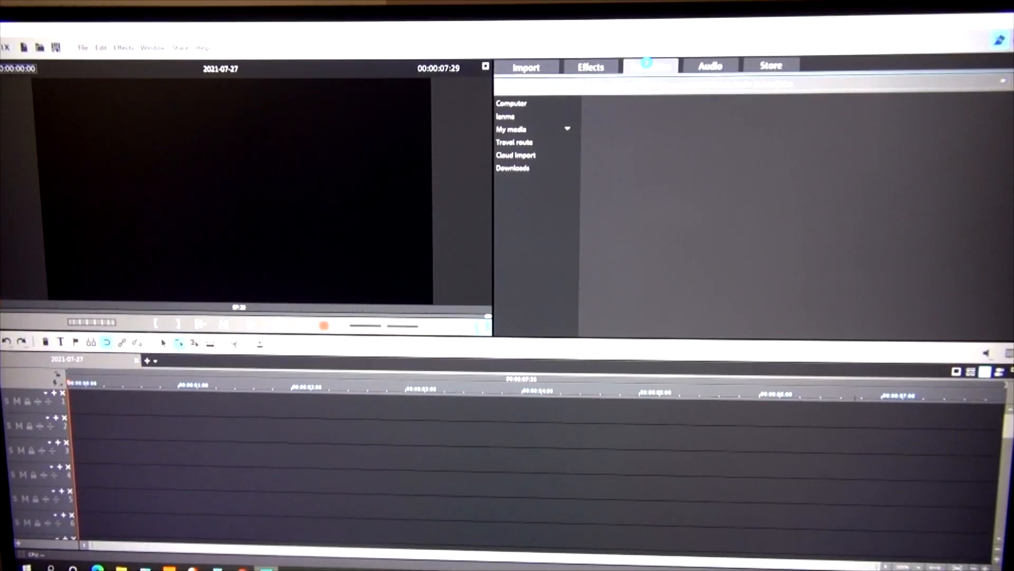
- Show the 3D Animation Basic title templates in the Templates collection
left_click(650, 70)
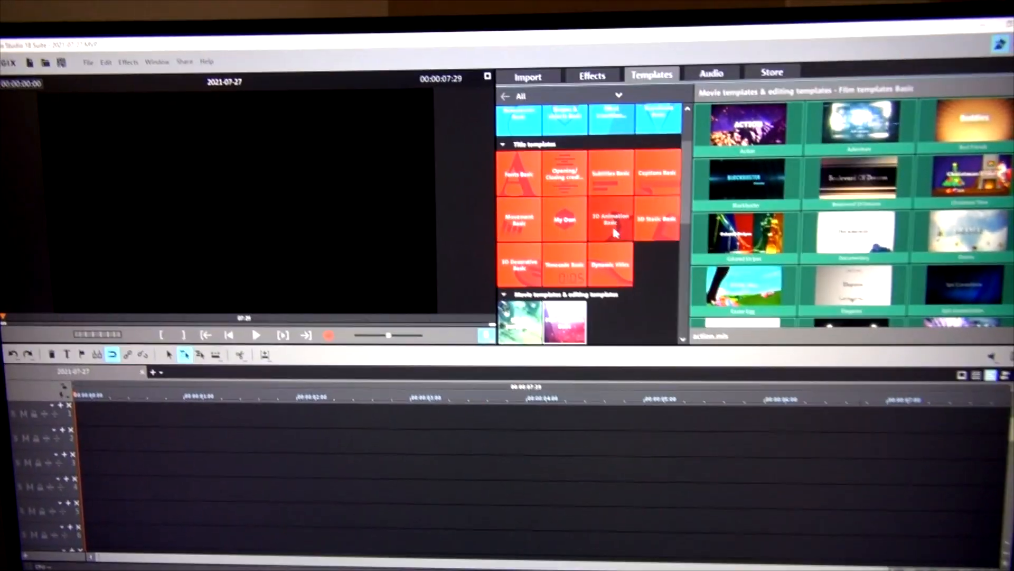
left_click(607, 218)
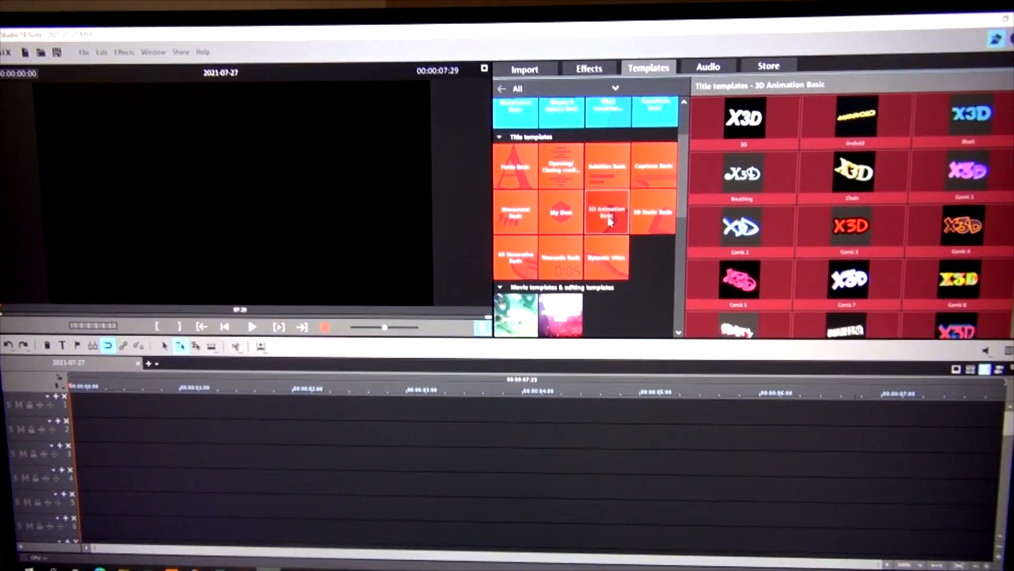